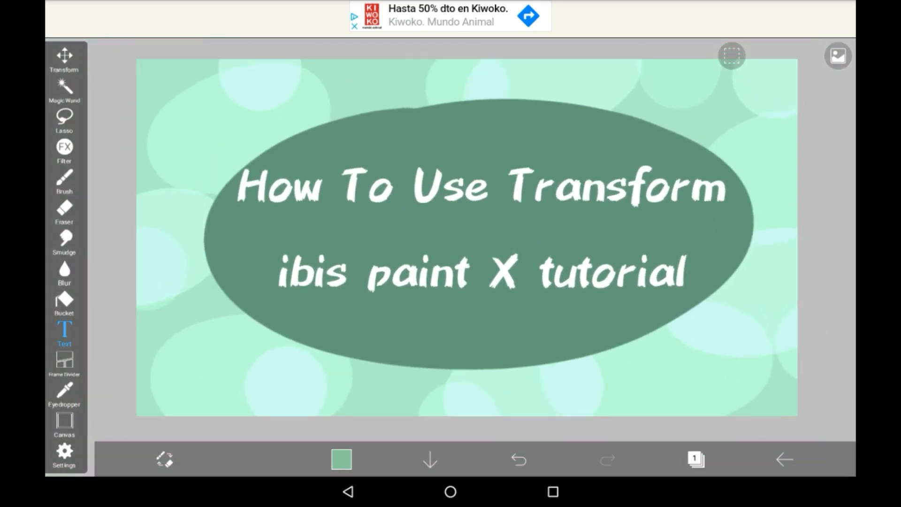
Add a second empty layer above the title artwork from the layer list
left_click(694, 459)
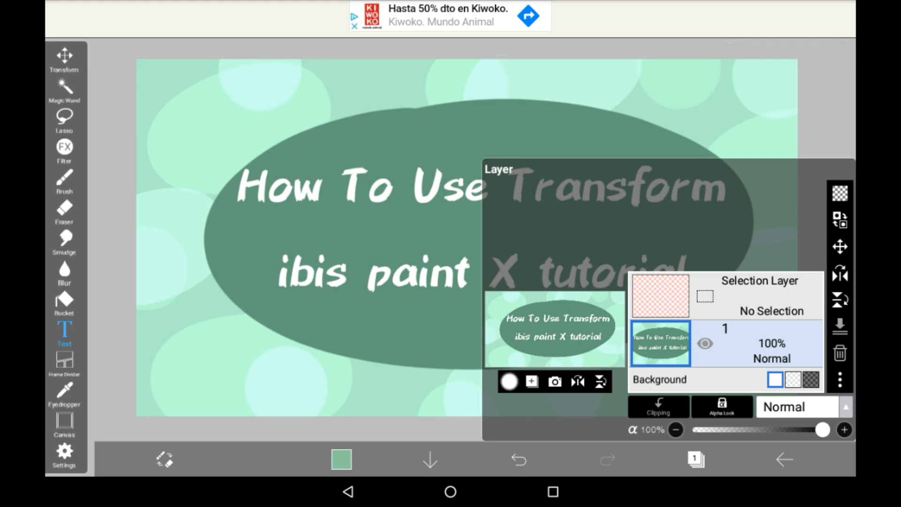
left_click(509, 381)
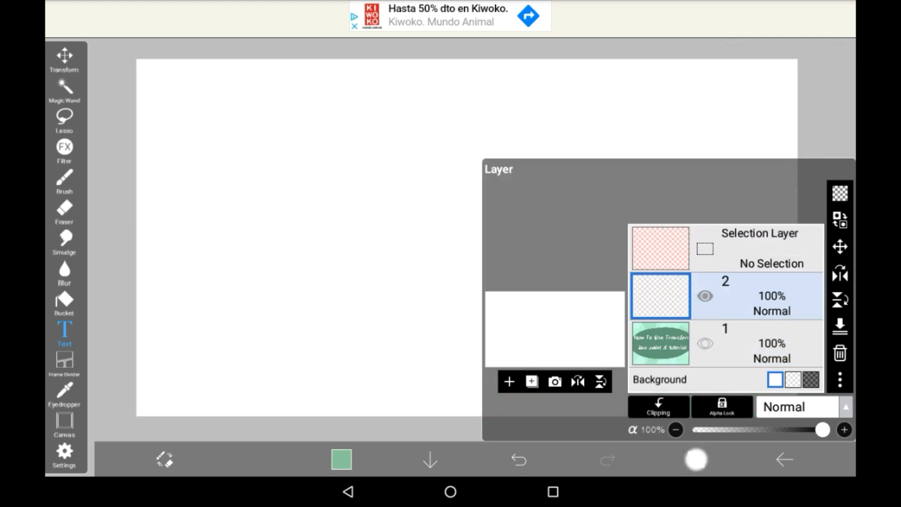
Draw a green left-pointing arrow and circle on the new layer, then enter Transform
left_click(64, 181)
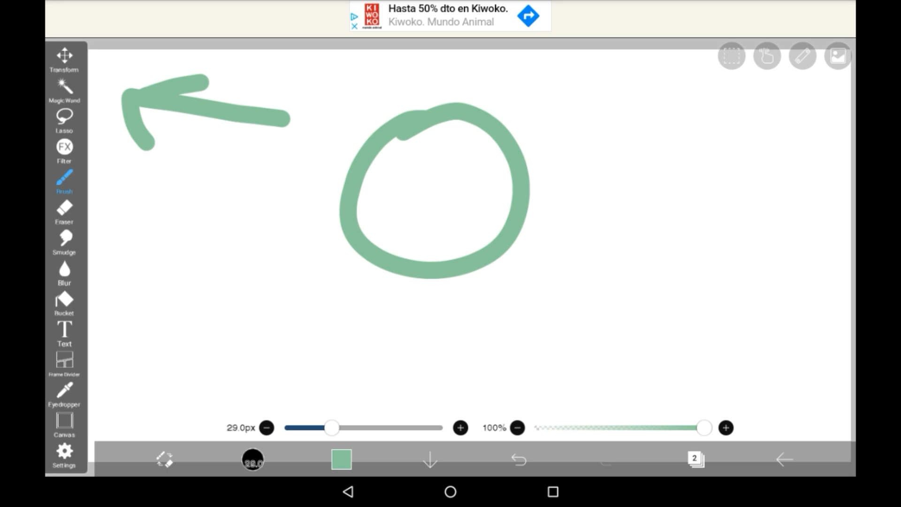
left_click(64, 59)
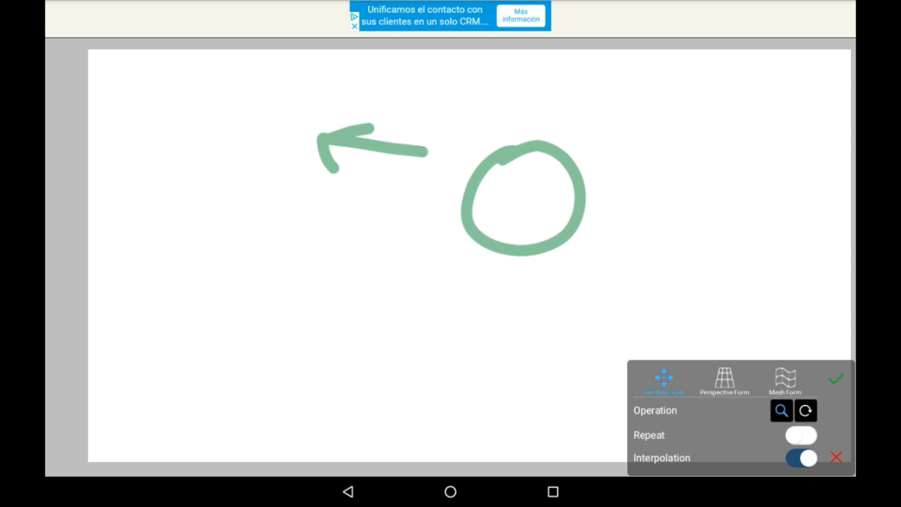
Turn on Repeat so the shrunken arrow and circle tile across the canvas
left_click(800, 435)
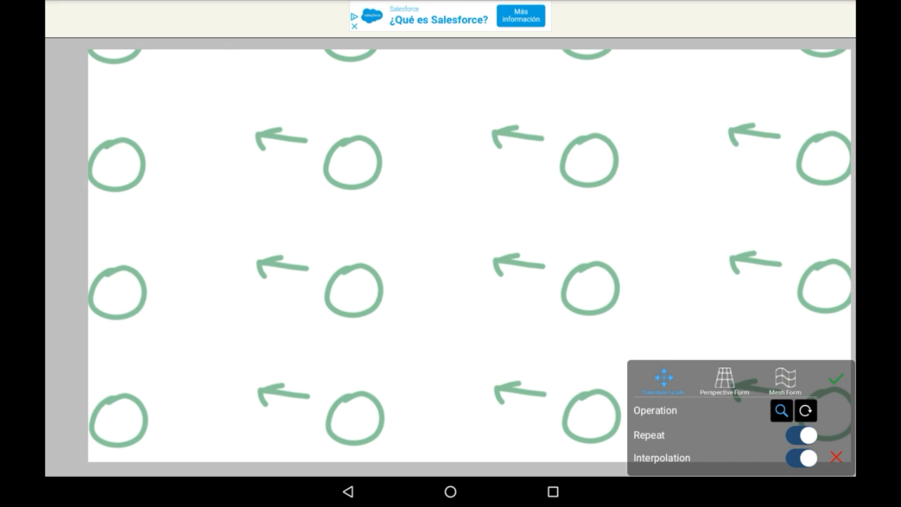
Turn interpolation off and switch the transform to Perspective Form
left_click(801, 458)
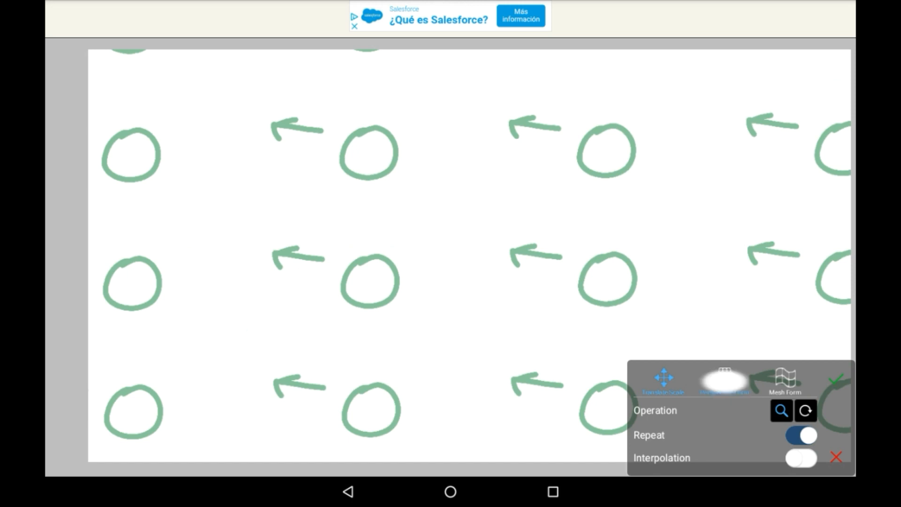
left_click(725, 382)
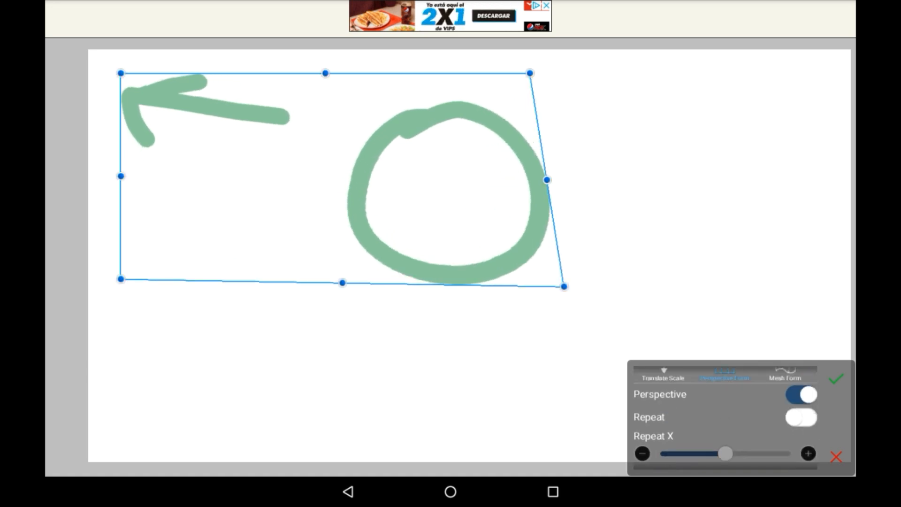
Repeat the drawing inside the perspective shape, re-enable interpolation, and switch to Mesh Form
left_click(801, 417)
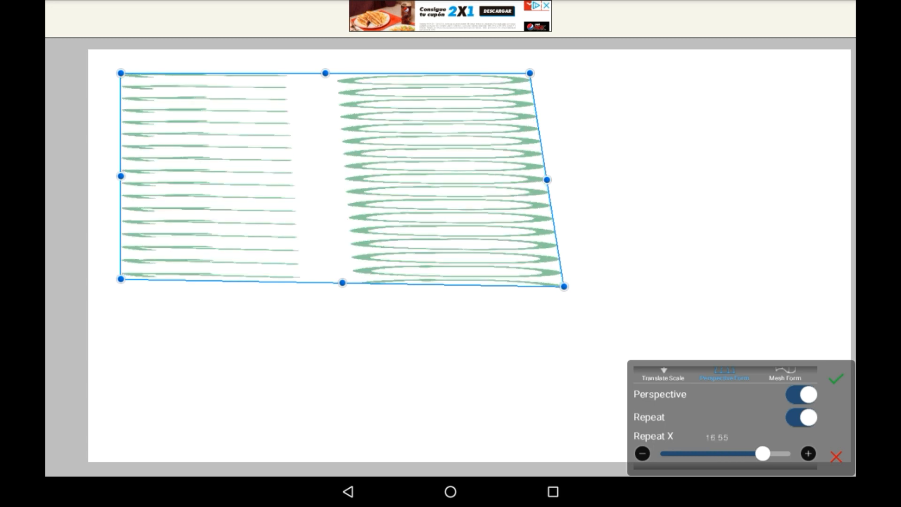
scroll("down", 3)
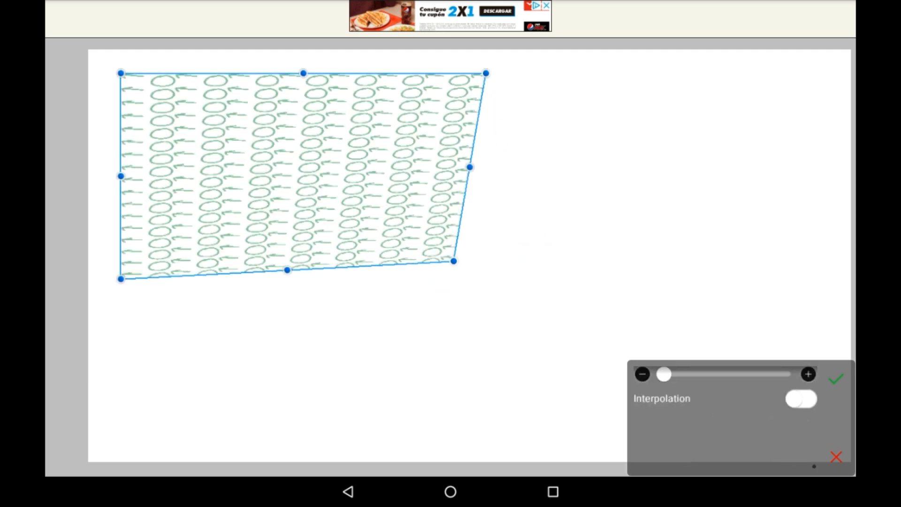
left_click(800, 399)
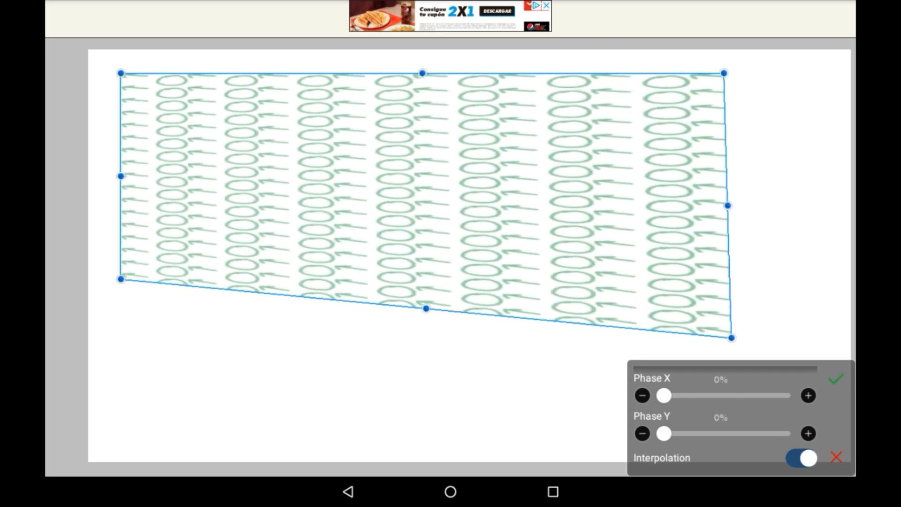
left_click(725, 379)
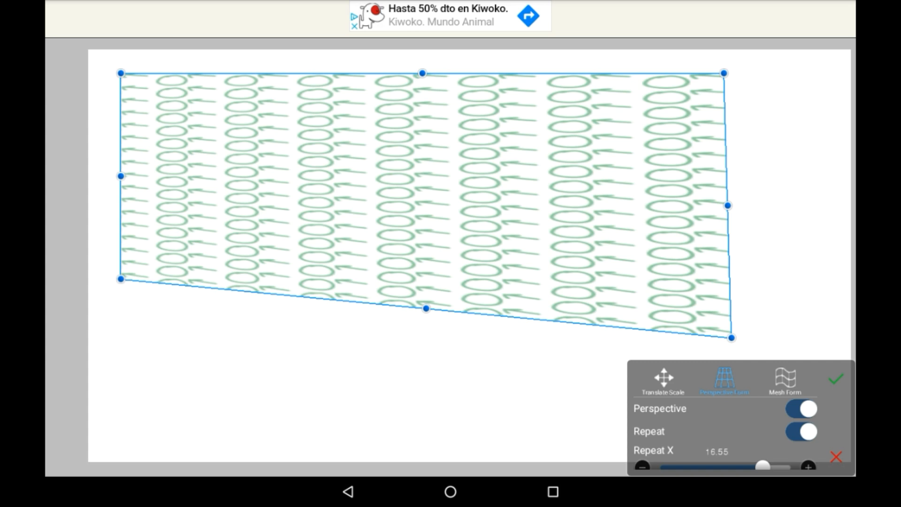
left_click(786, 382)
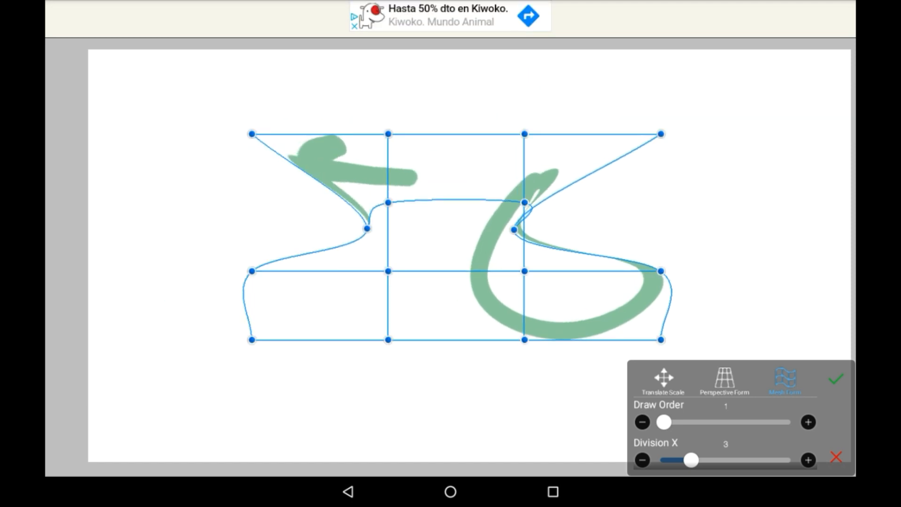
Bend the mesh, add horizontal divisions, then reset the arrow and circle to undistorted
left_click_drag(250, 134, 363, 184)
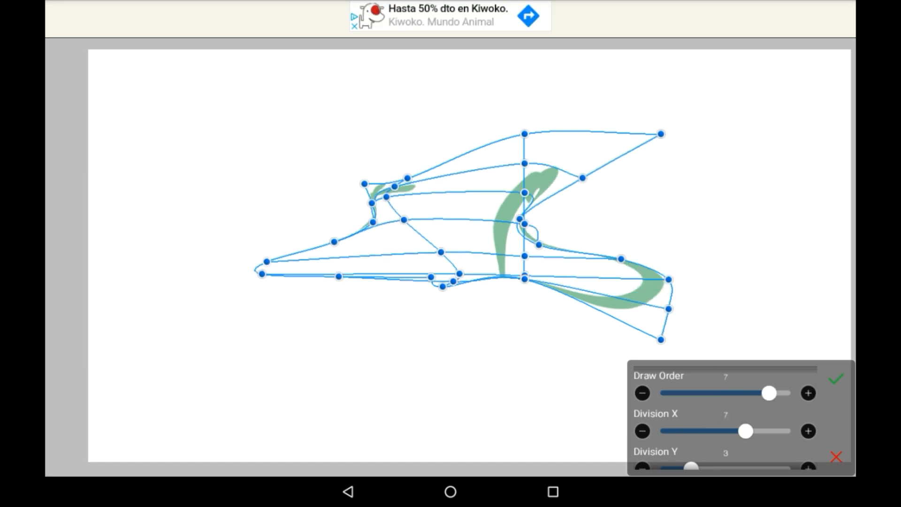
left_click(807, 431)
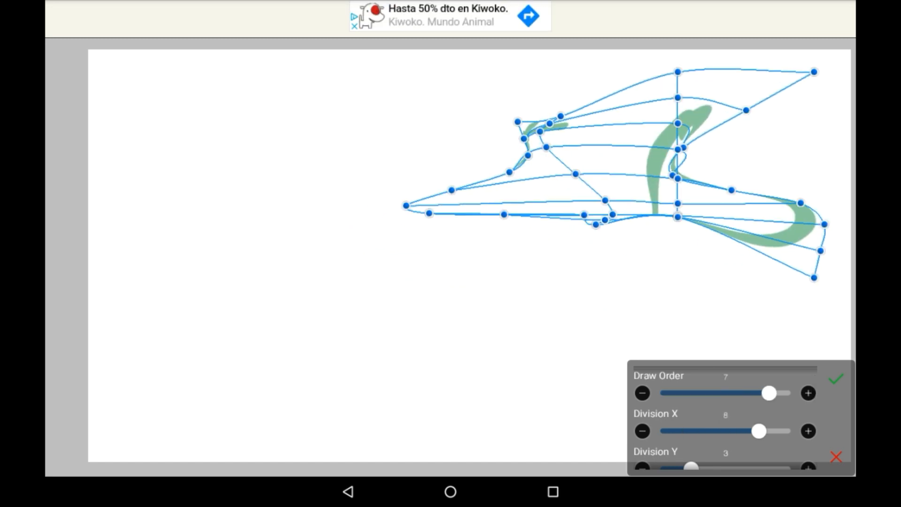
left_click(837, 378)
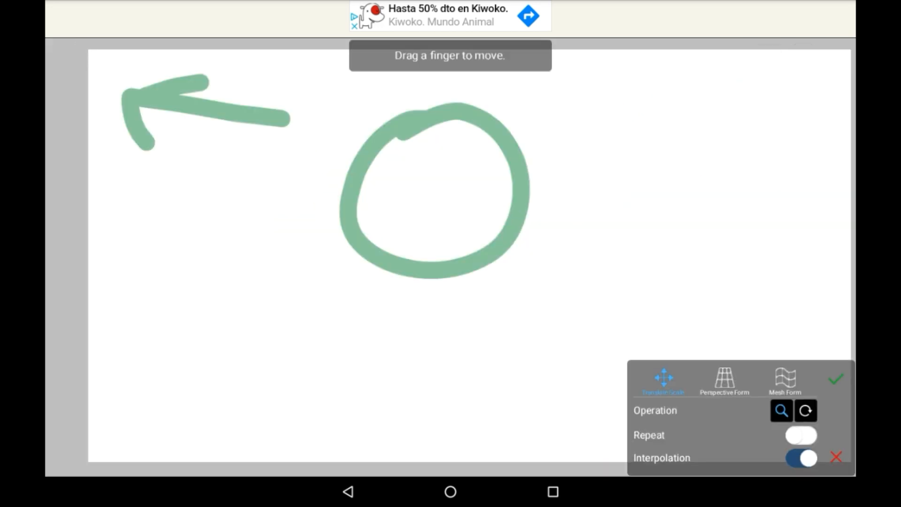
Retry Mesh Form with Repeat on, then revert to undistorted move-and-scale mode
left_click(784, 381)
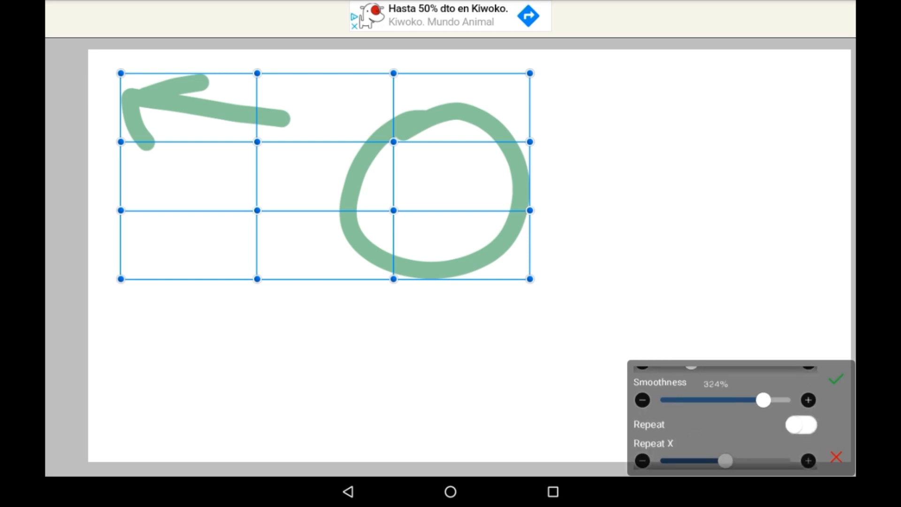
scroll("down", 3)
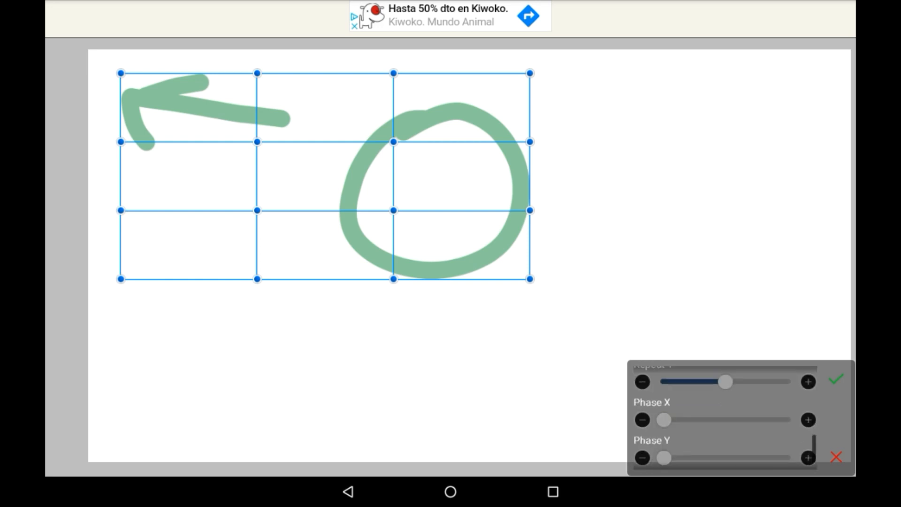
scroll("up", 3)
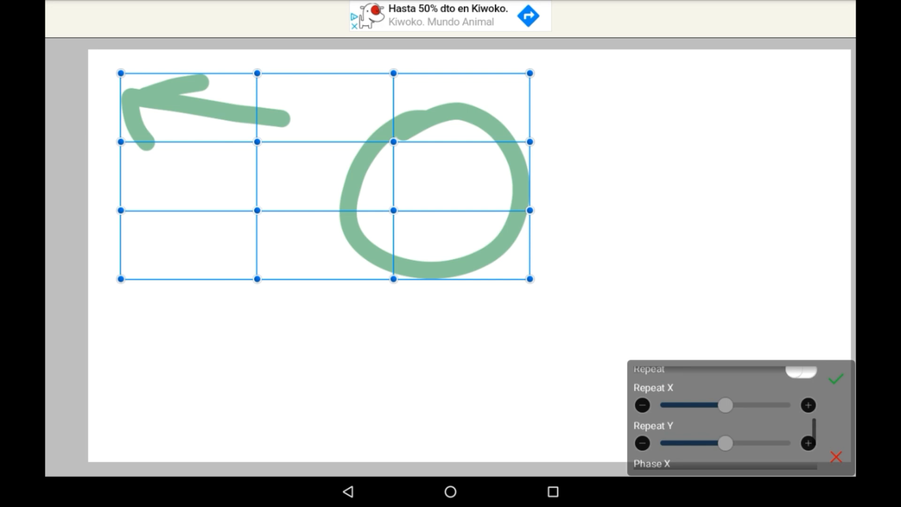
left_click(801, 371)
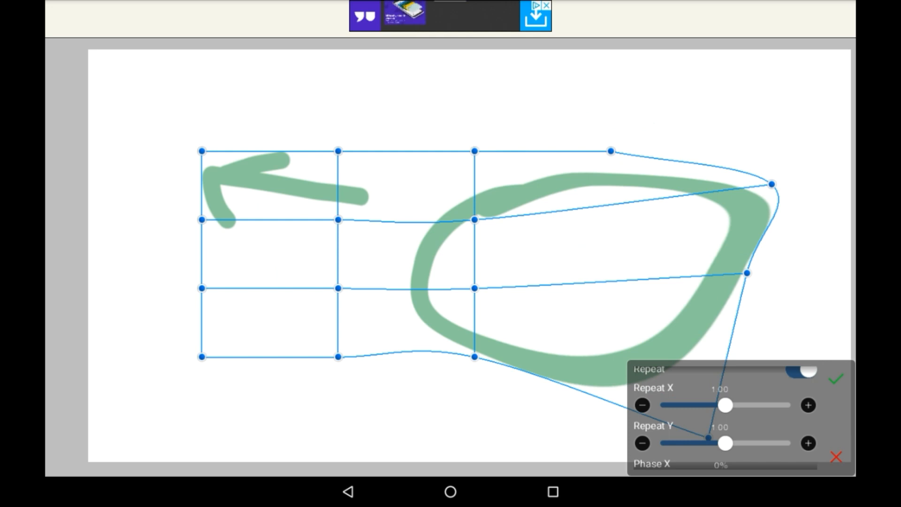
left_click(784, 379)
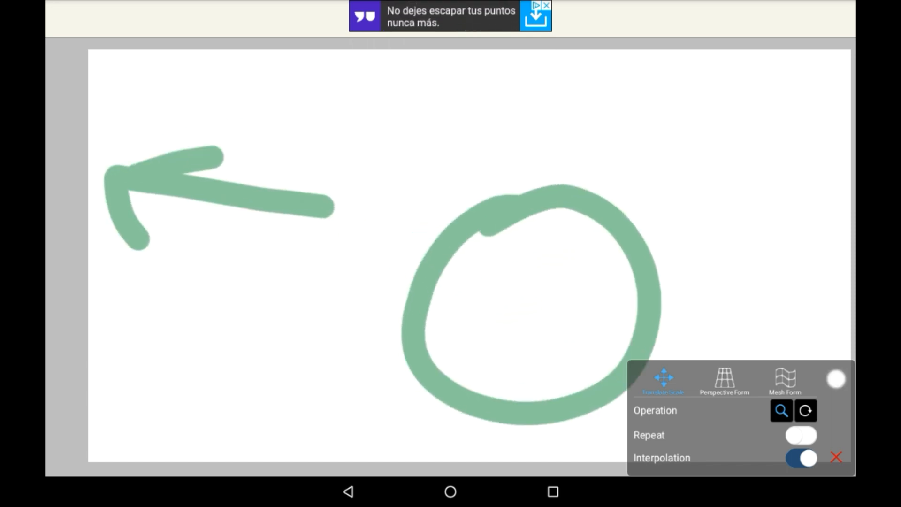
Commit the transform and undo it, restoring the arrow and circle's original size and position
left_click(837, 457)
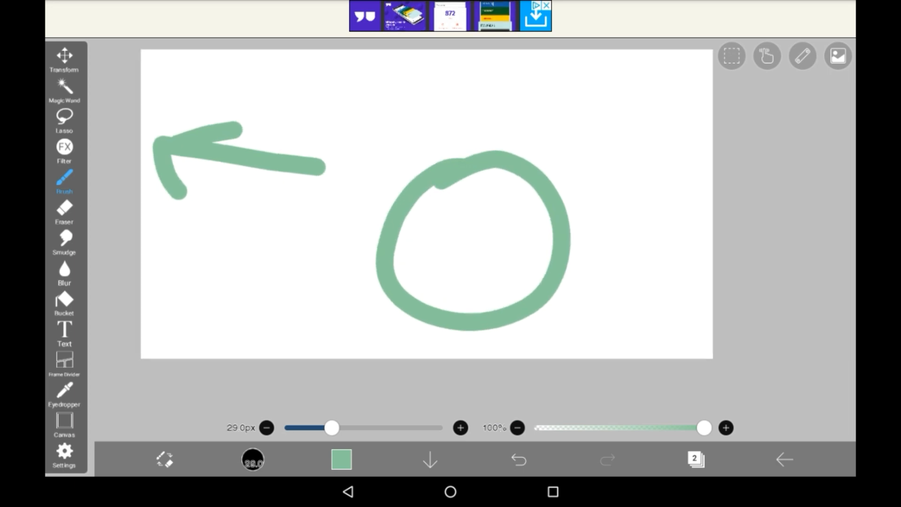
left_click(517, 459)
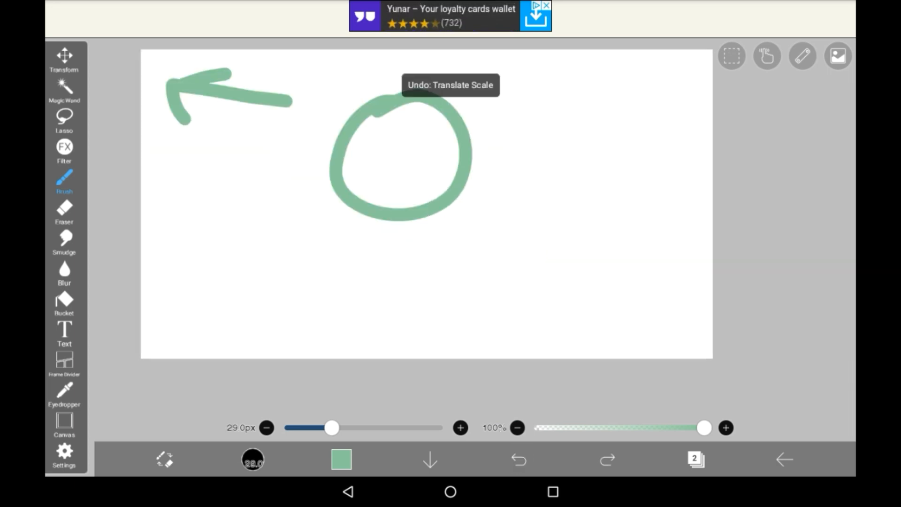